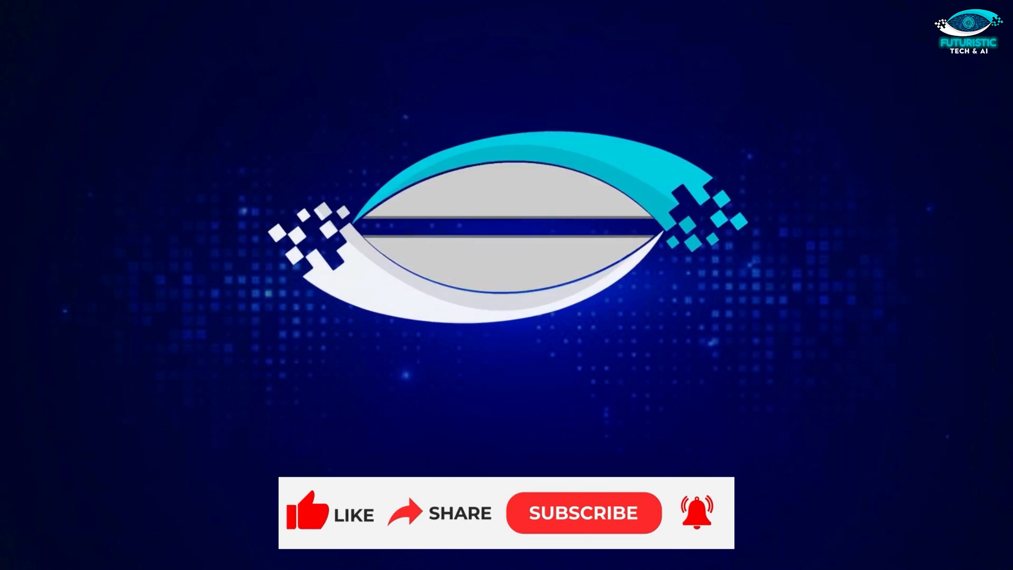
# - Play the intro until the circuit-eye logo, FUTURISTIC TECH & AI title and SUBSCRIBED banner appear
pyautogui.click(583, 512)
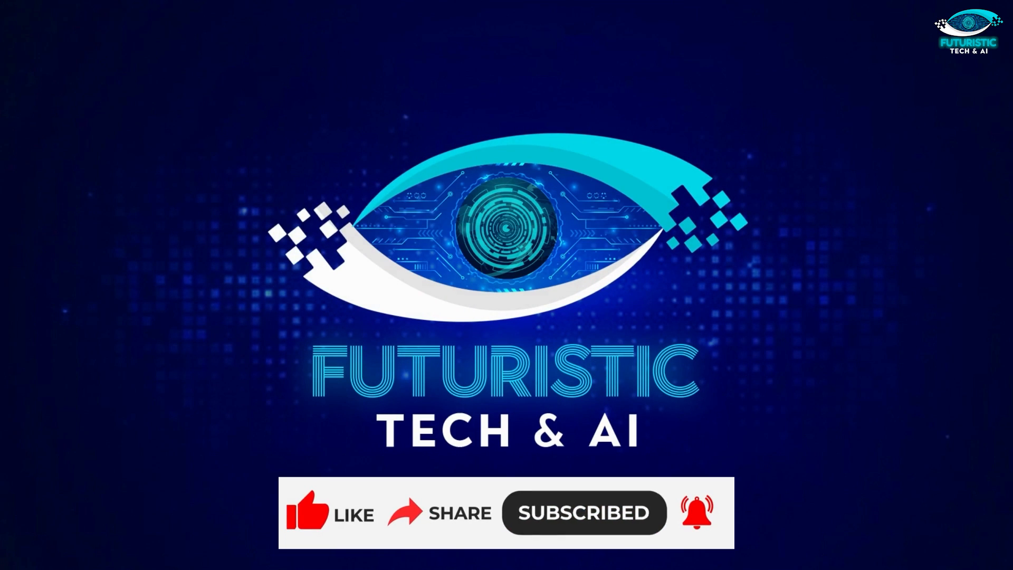